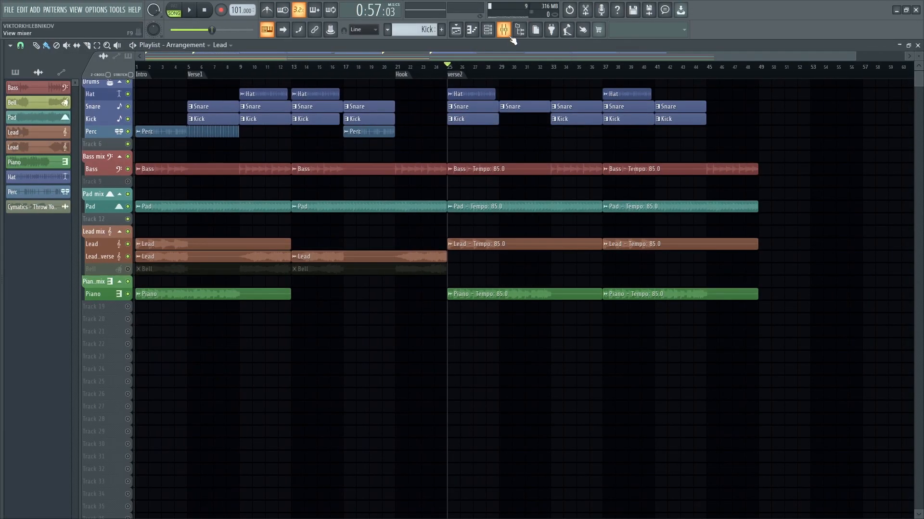
Open the Mixer so the Snare track's Delay and Verb send snare effects appear.
{"action": "left_click", "coordinate": [486, 29]}
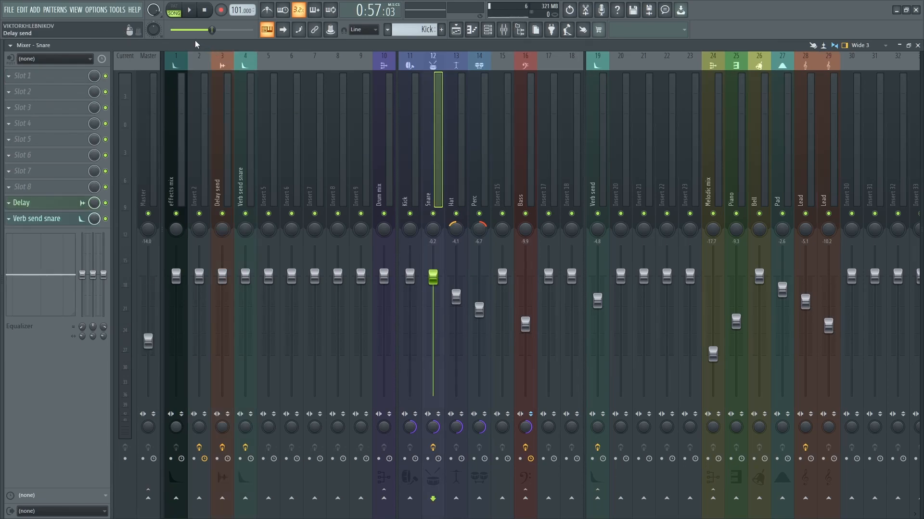
Preview the Snare's reverb send plugin, then view the Drum mix and Delay send tracks.
{"action": "left_click", "coordinate": [187, 10]}
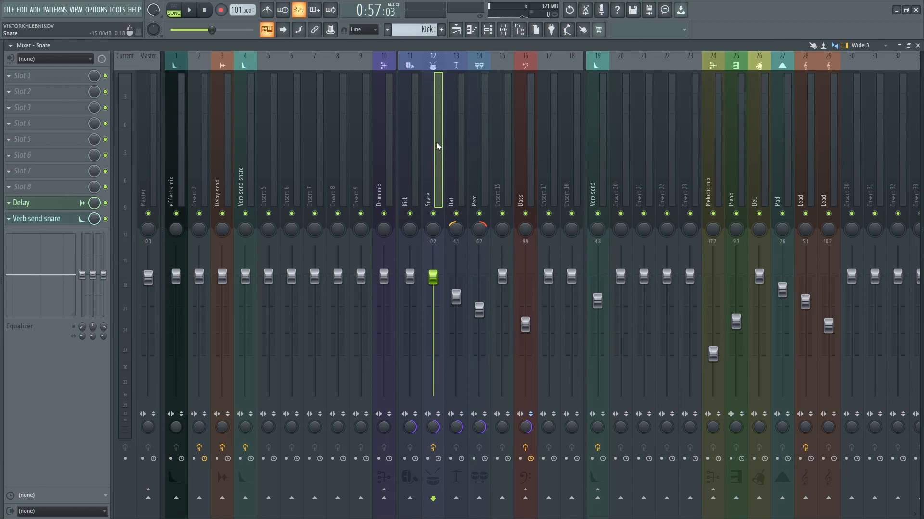
{"action": "mouse_move", "coordinate": [55, 206]}
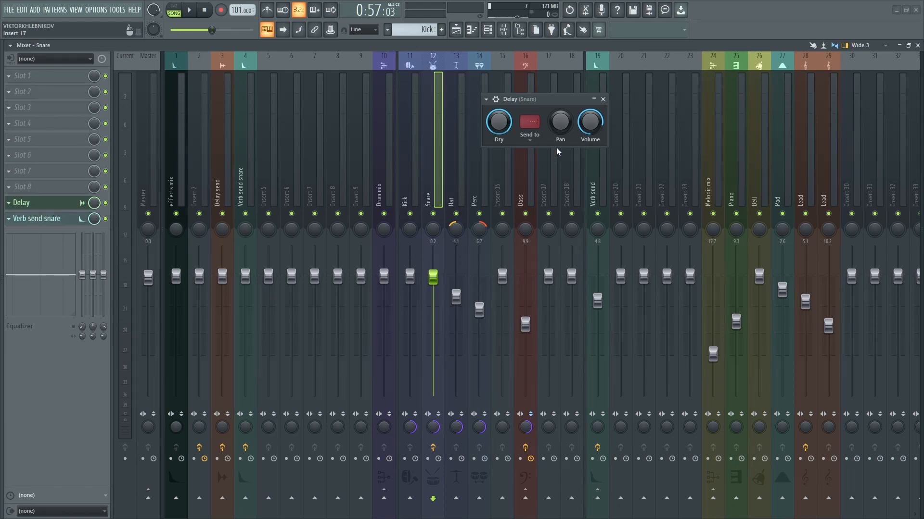
{"action": "left_click", "coordinate": [37, 218]}
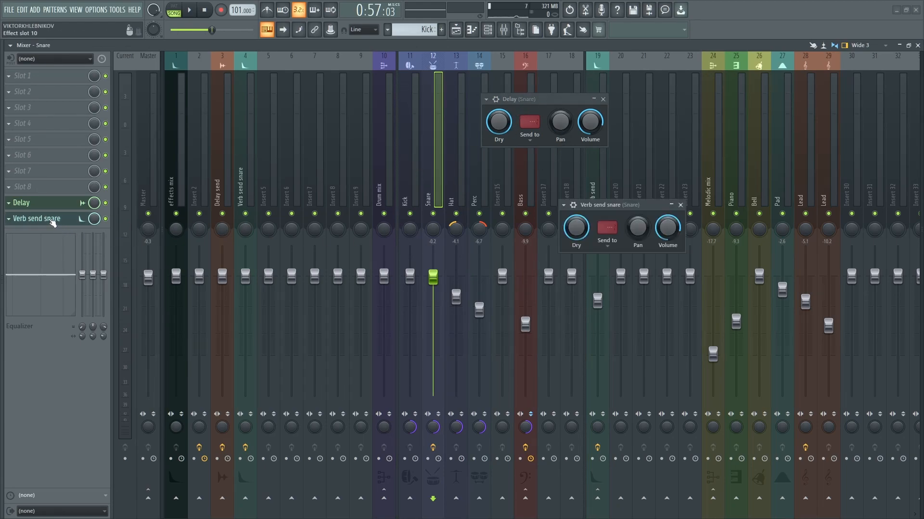
{"action": "left_click", "coordinate": [680, 205]}
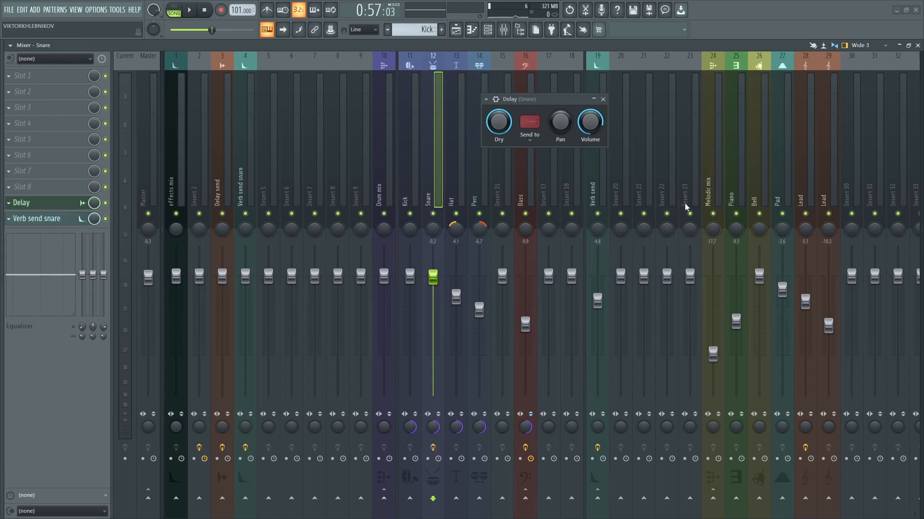
{"action": "left_click", "coordinate": [601, 99]}
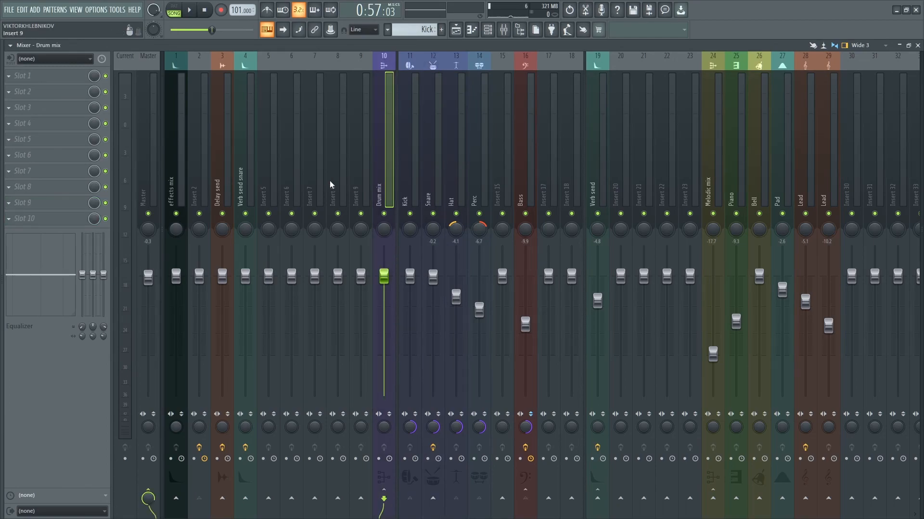
{"action": "left_click", "coordinate": [221, 177]}
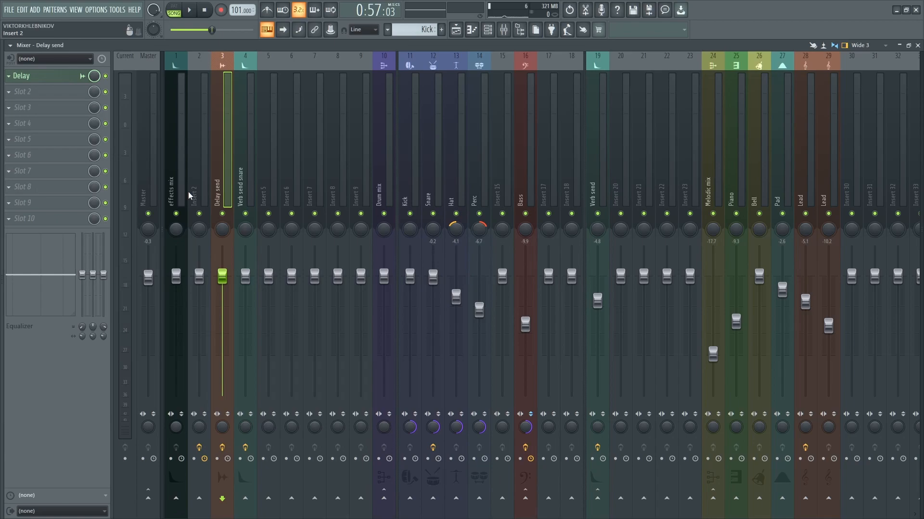
Check the effects mix insert, then reselect the Snare insert.
{"action": "left_click", "coordinate": [175, 176]}
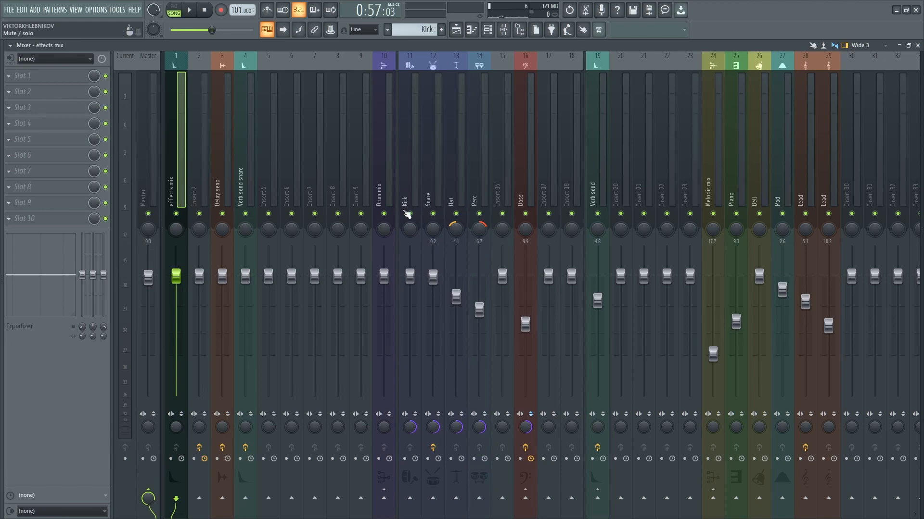
{"action": "left_click", "coordinate": [432, 177]}
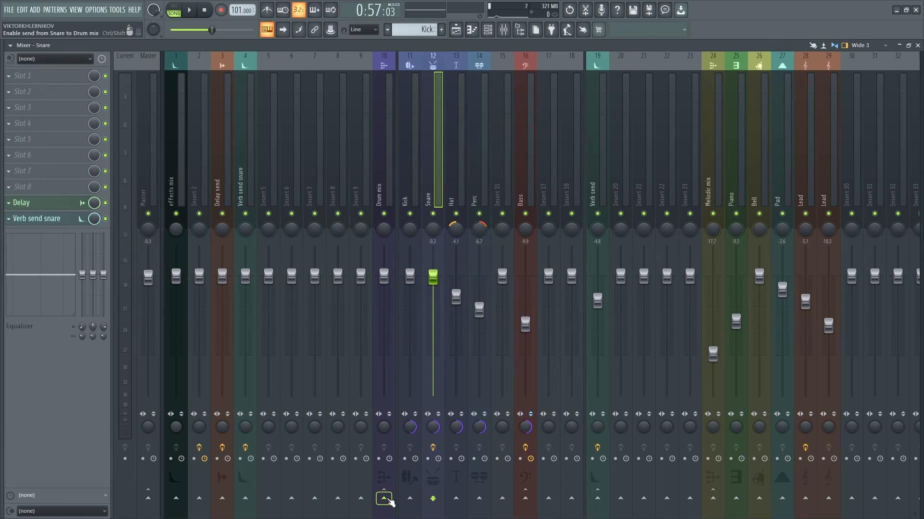
Route the Snare into the Drum mix bus and select the Verb send snare track.
{"action": "left_click", "coordinate": [383, 499]}
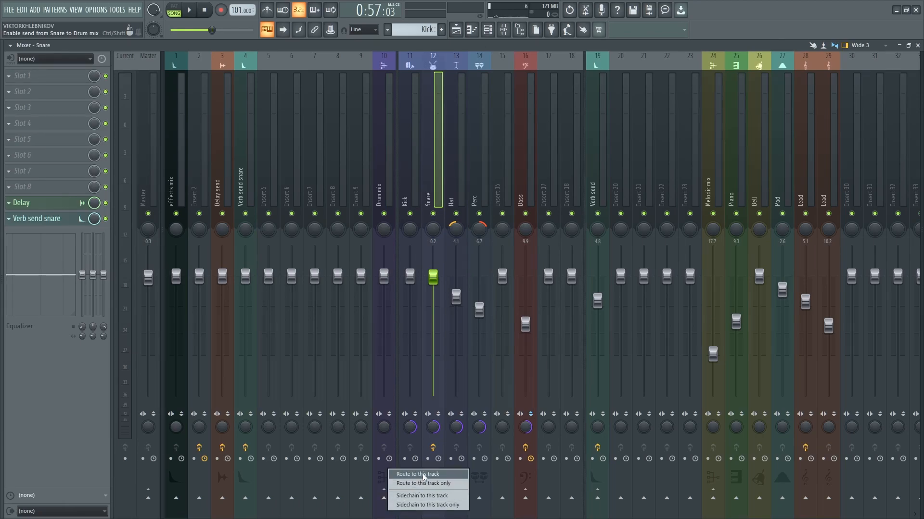
{"action": "left_click", "coordinate": [416, 475]}
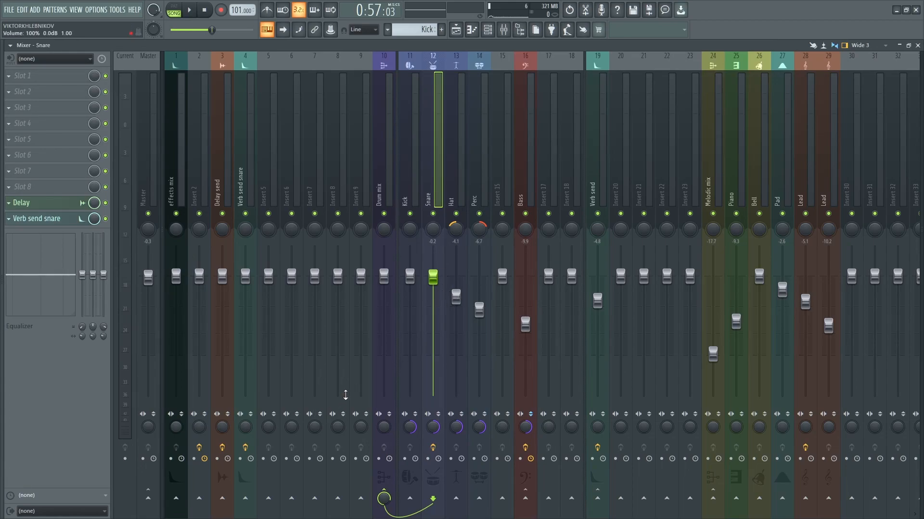
{"action": "mouse_move", "coordinate": [245, 499]}
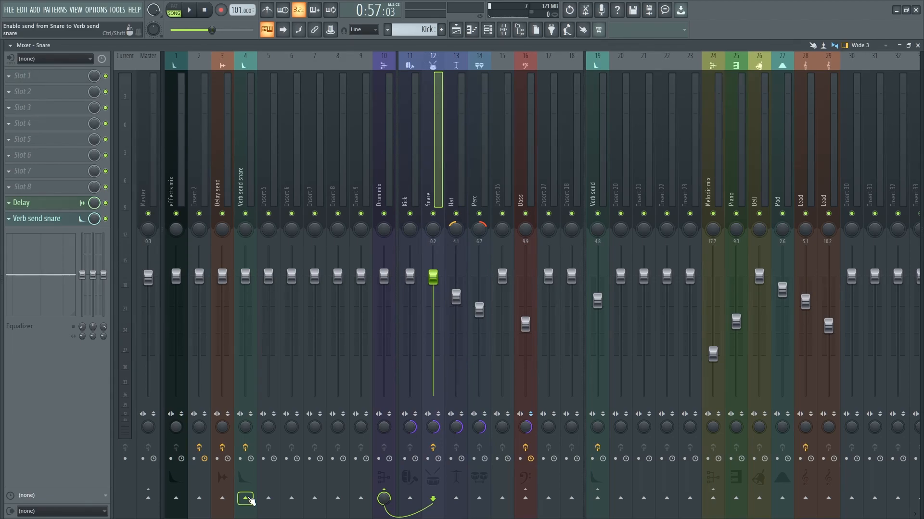
{"action": "left_click", "coordinate": [245, 499]}
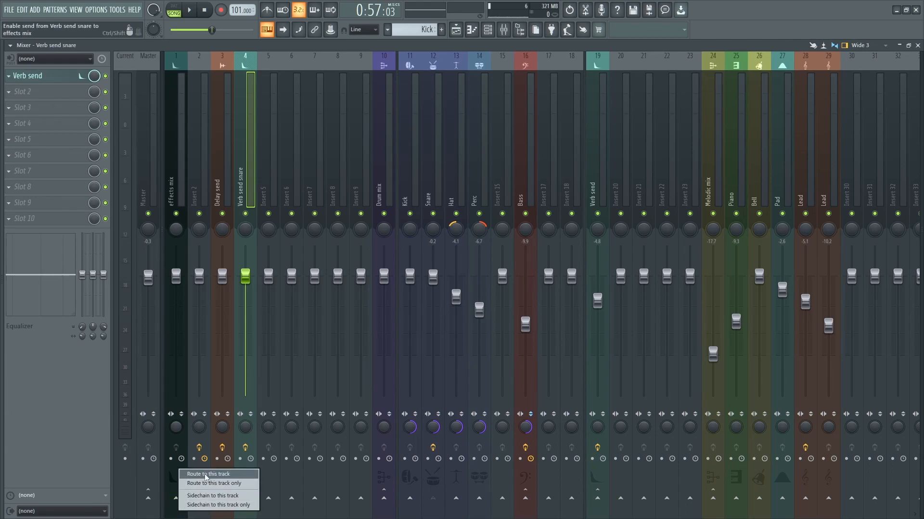
Use Route to this track to send Verb send snare into effects mix.
{"action": "left_click", "coordinate": [205, 474]}
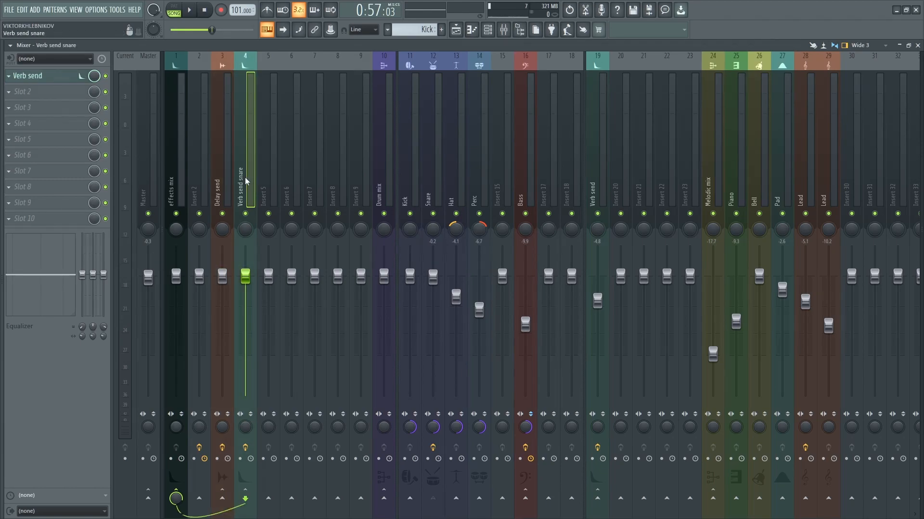
{"action": "mouse_move", "coordinate": [220, 189]}
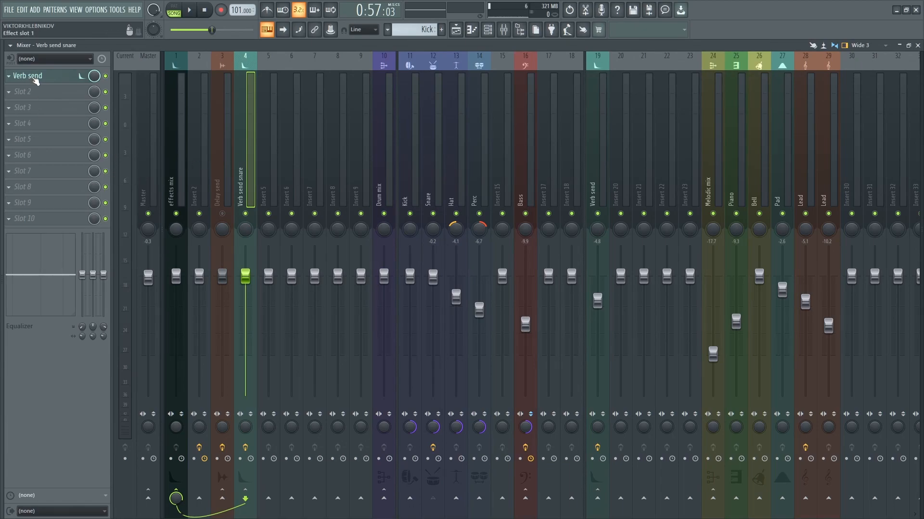
Drag the Fruity Reeverb 2 DRY slider to 0%, then select the Delay send track.
{"action": "left_click", "coordinate": [26, 75]}
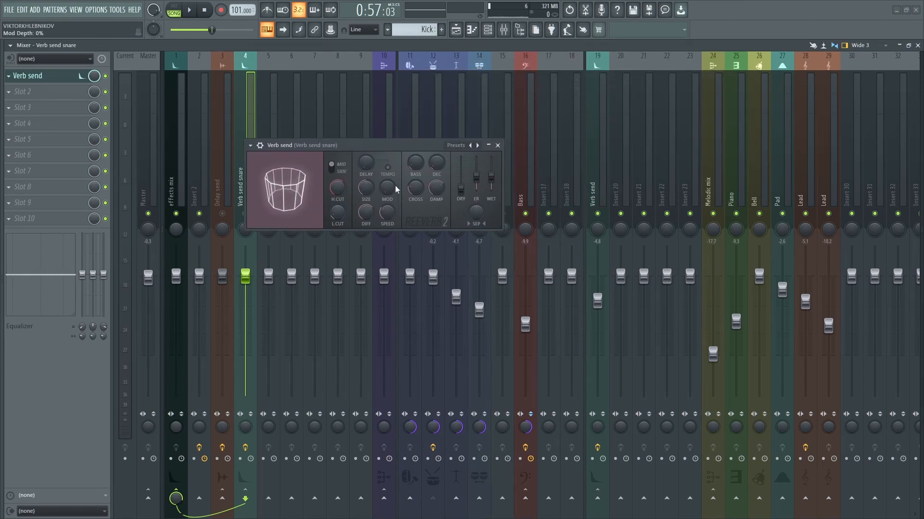
{"action": "left_click_drag", "start_coordinate": [395, 145], "coordinate": [398, 107]}
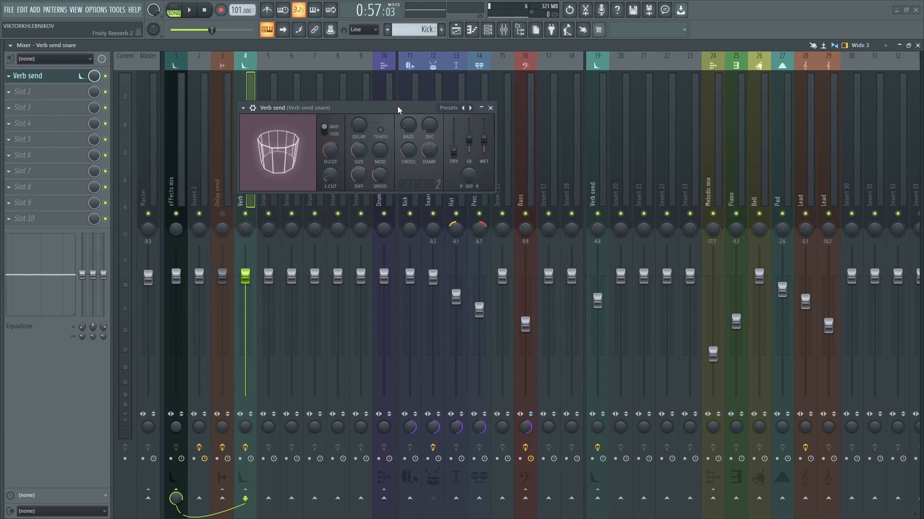
{"action": "left_click_drag", "start_coordinate": [453, 124], "coordinate": [454, 147]}
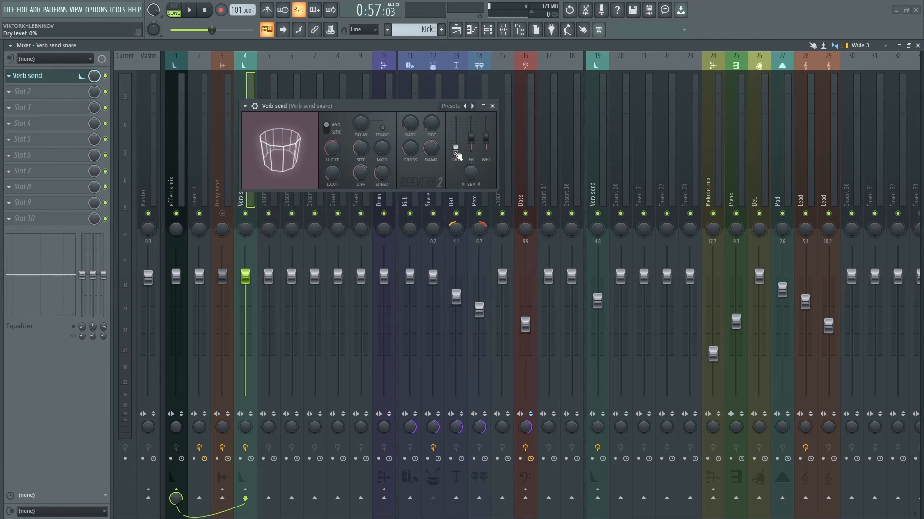
{"action": "left_click_drag", "start_coordinate": [456, 147], "coordinate": [456, 130]}
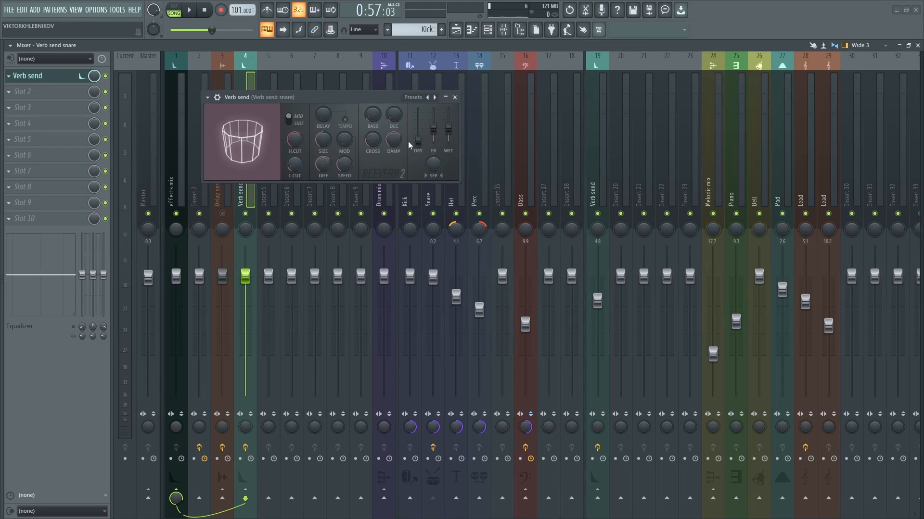
{"action": "mouse_move", "coordinate": [325, 100]}
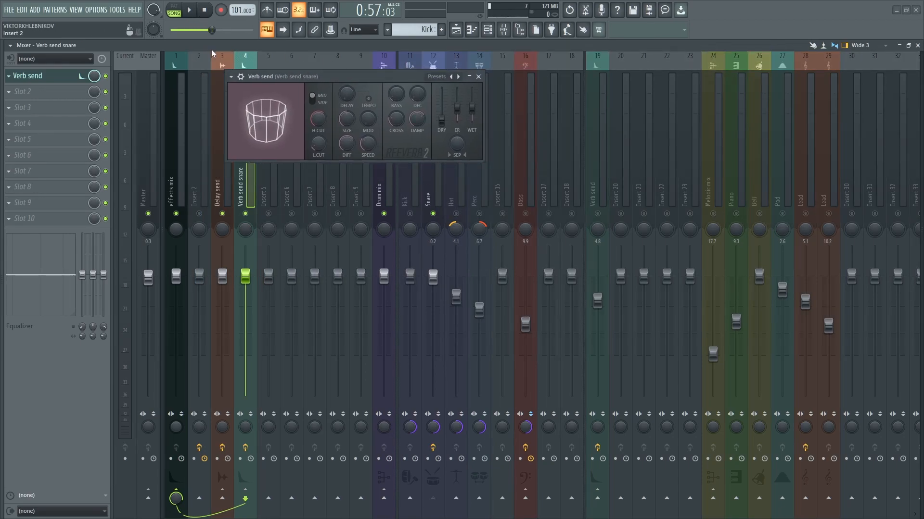
{"action": "left_click", "coordinate": [187, 10]}
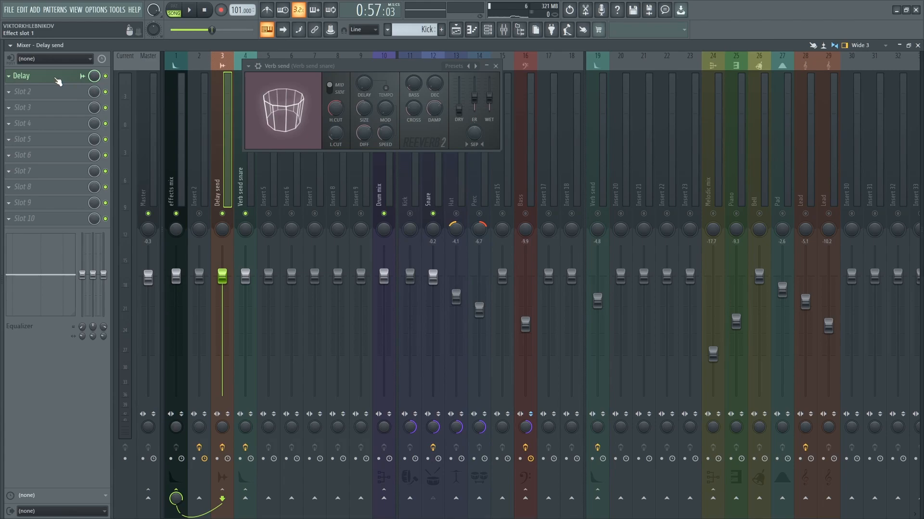
Turn Fruity Delay 2's DRY VOL on Delay send down to zero.
{"action": "left_click", "coordinate": [21, 76]}
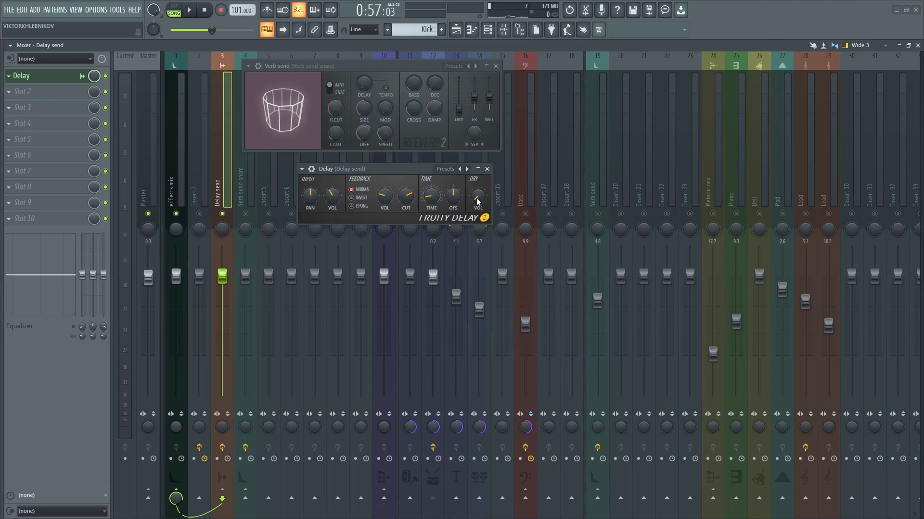
{"action": "left_click", "coordinate": [188, 10]}
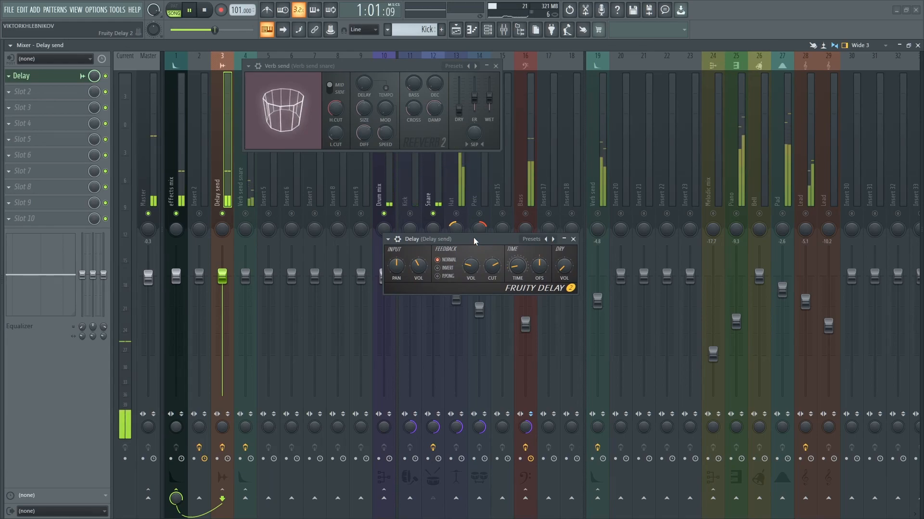
{"action": "left_click_drag", "start_coordinate": [475, 239], "coordinate": [477, 265]}
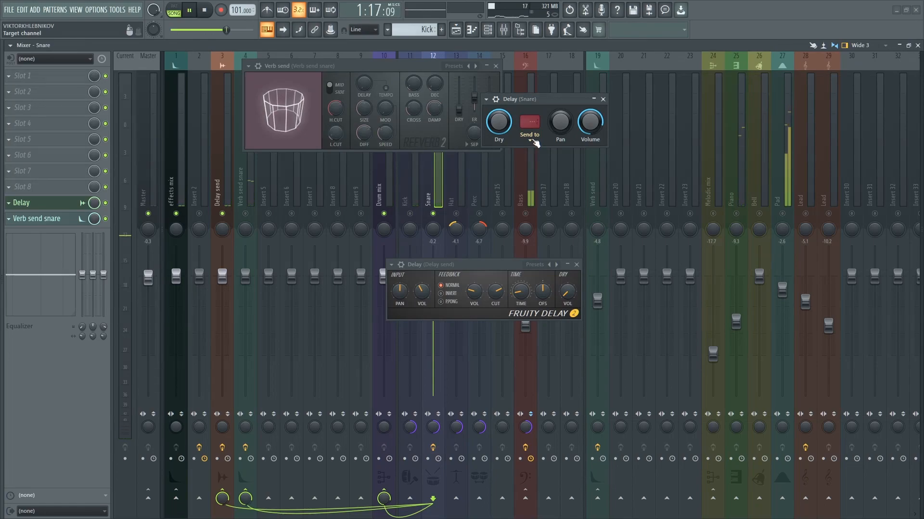
Target the Snare's Fruity Sends to Delay send and Verb send snare, then play and stop.
{"action": "left_click", "coordinate": [528, 121]}
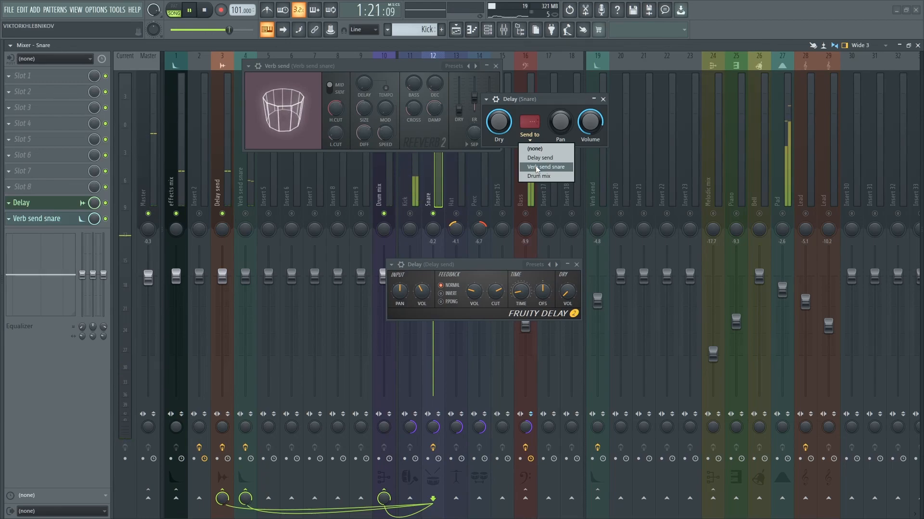
{"action": "left_click", "coordinate": [545, 166]}
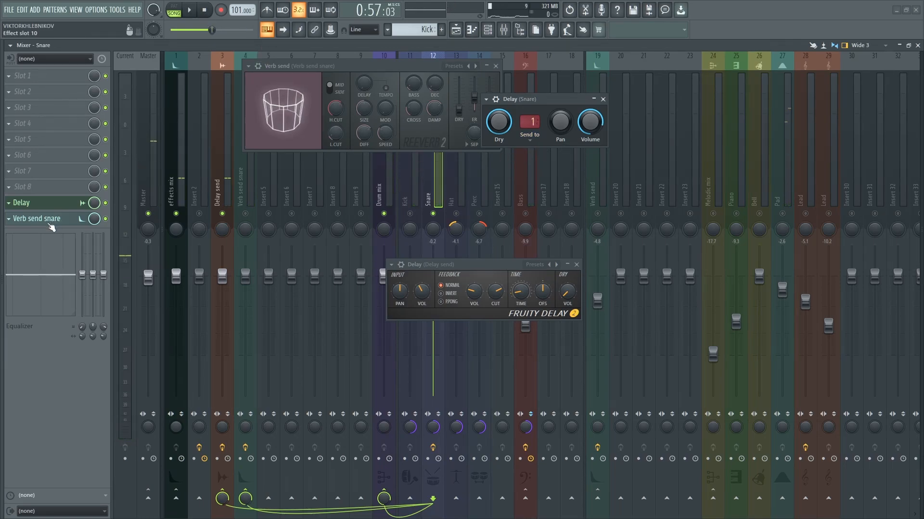
{"action": "left_click", "coordinate": [607, 230]}
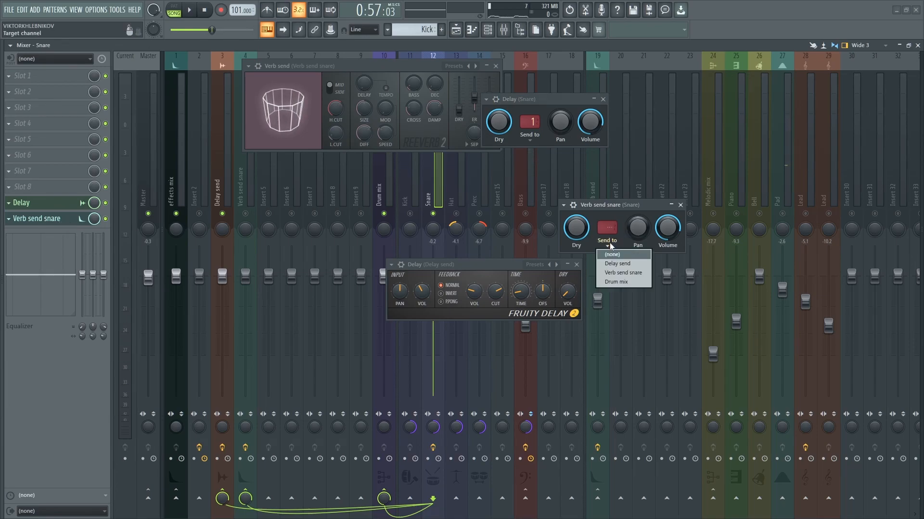
{"action": "left_click", "coordinate": [617, 264]}
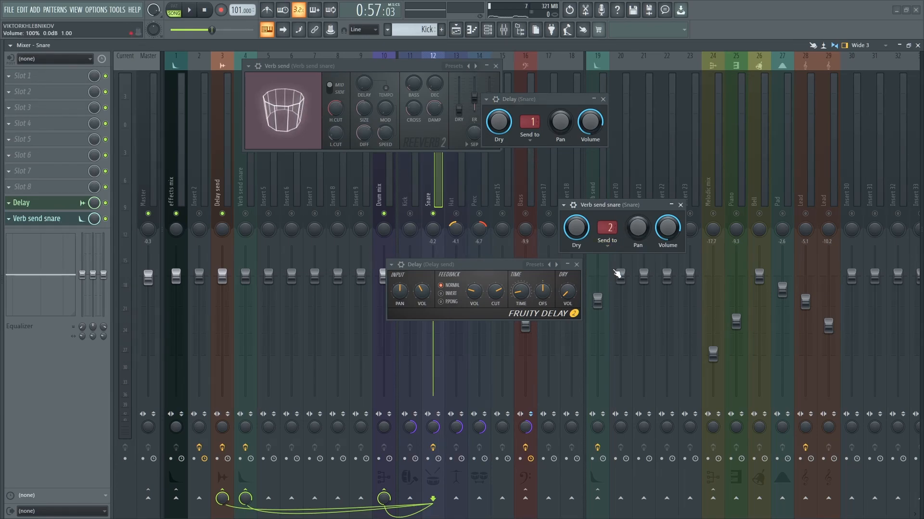
{"action": "left_click", "coordinate": [187, 11]}
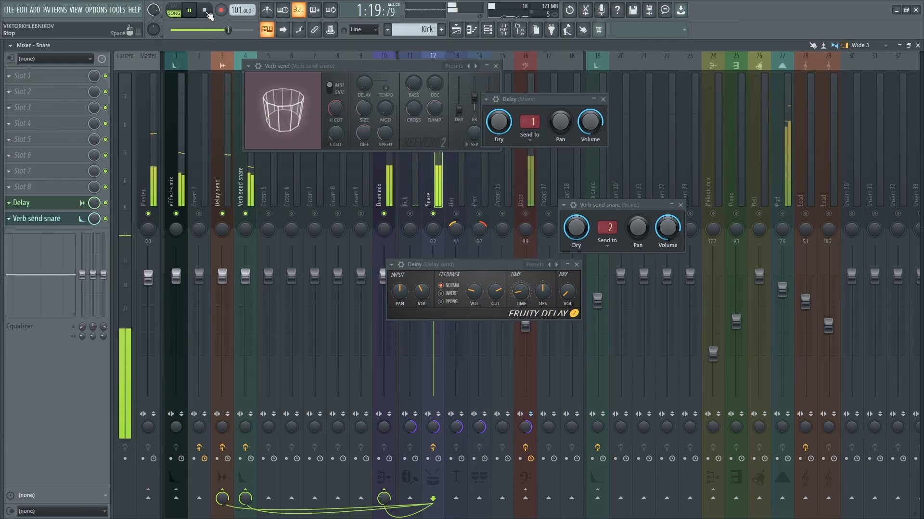
{"action": "left_click", "coordinate": [204, 11]}
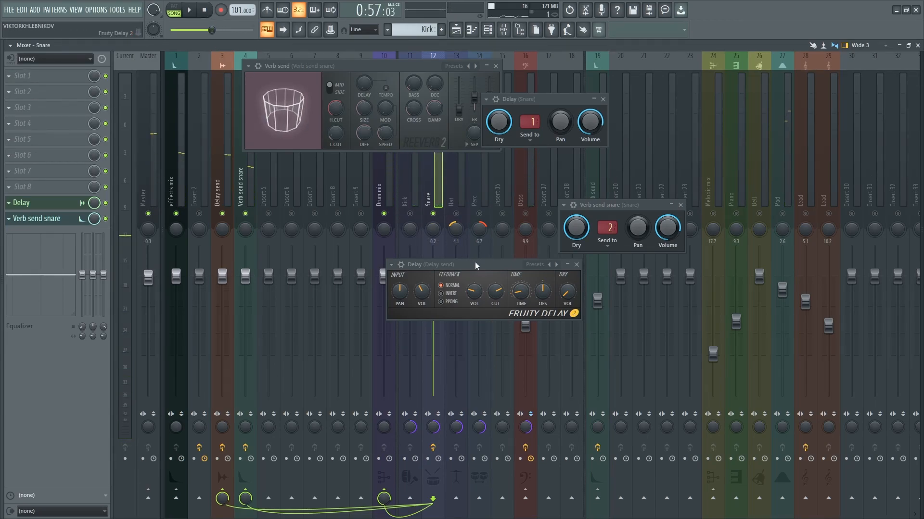